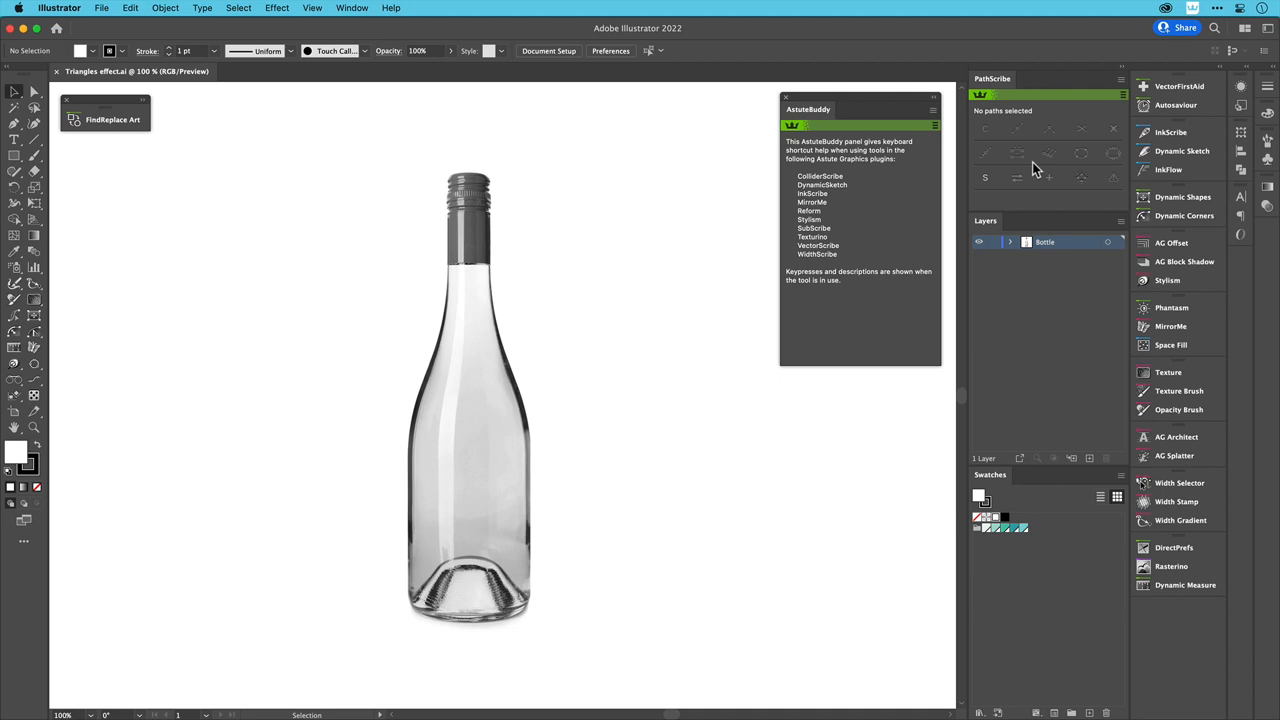
mouse_move(844, 308)
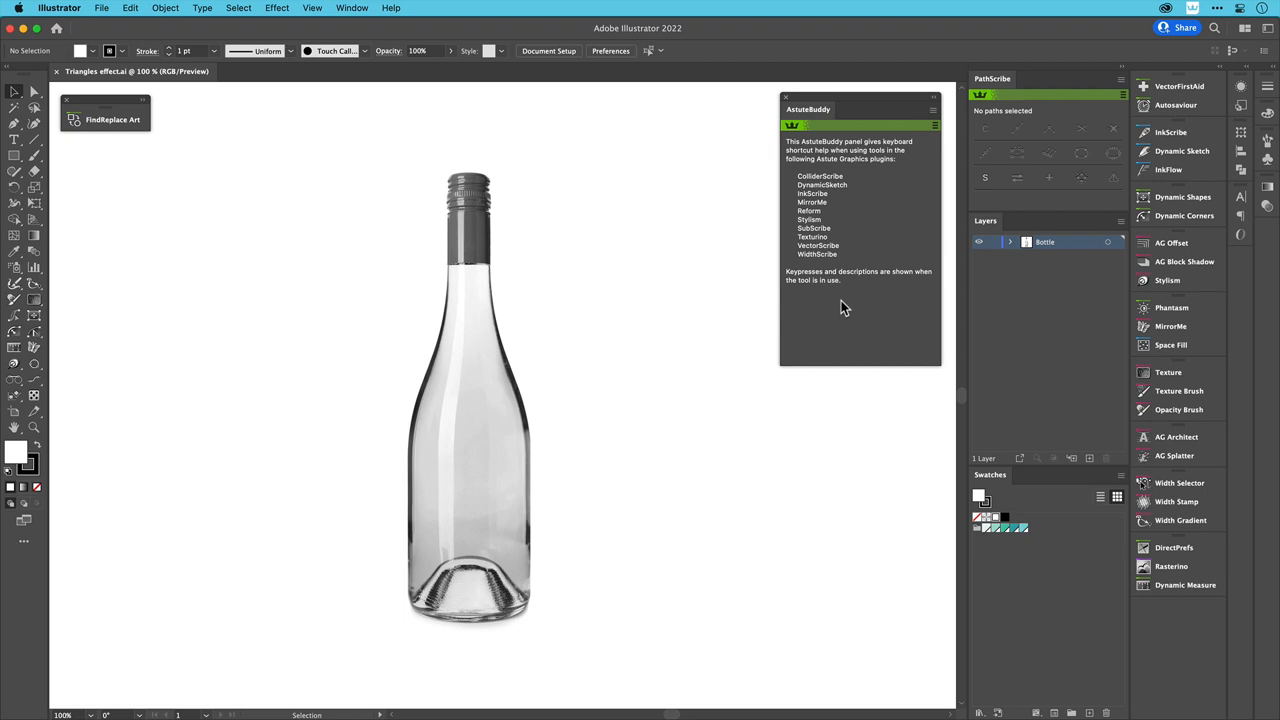
mouse_move(600, 284)
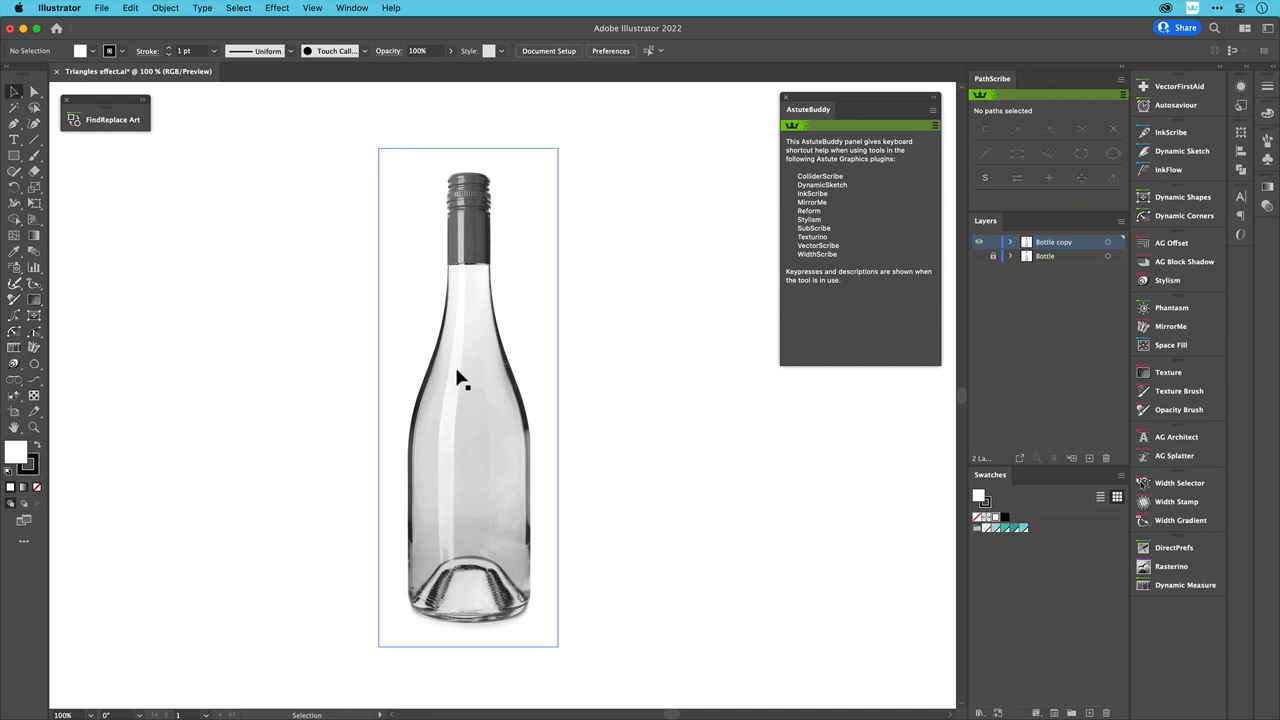
Step: Set the Stipple effect to Density 100%, Quality 9, Size 3 px with Preview on, giving about 2300 dots
left_click(276, 8)
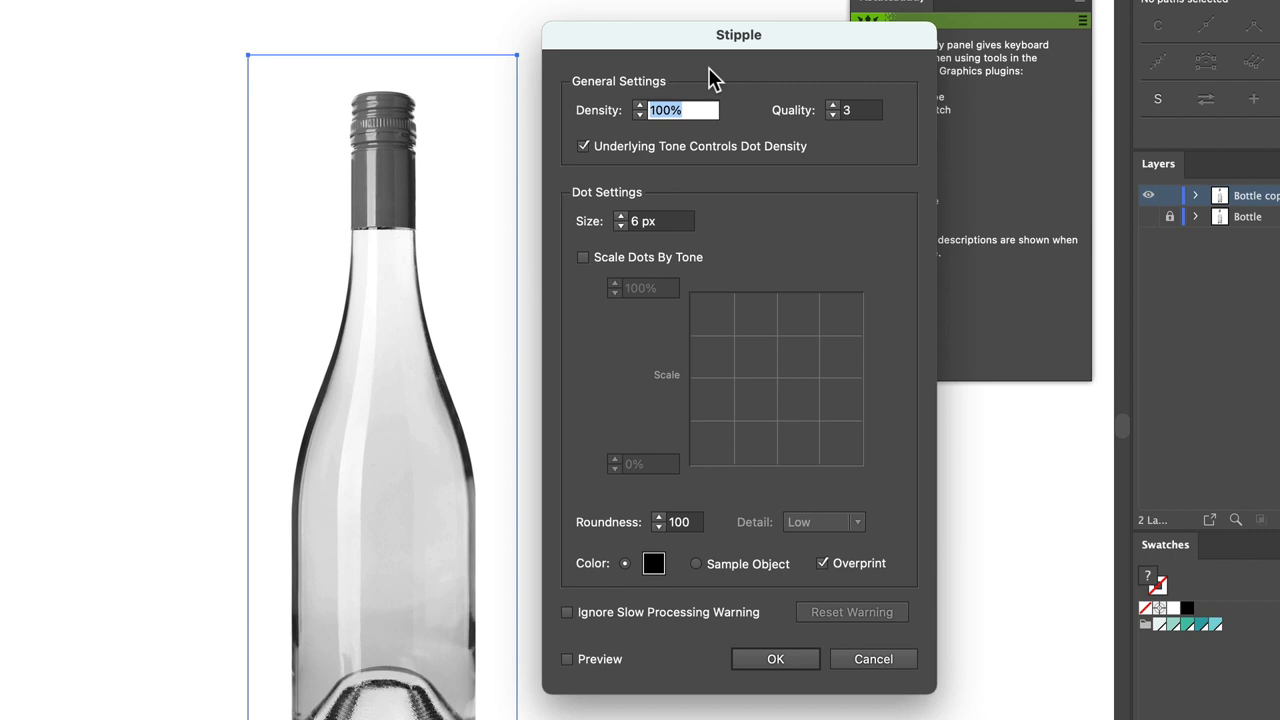
left_click(568, 658)
type("3")
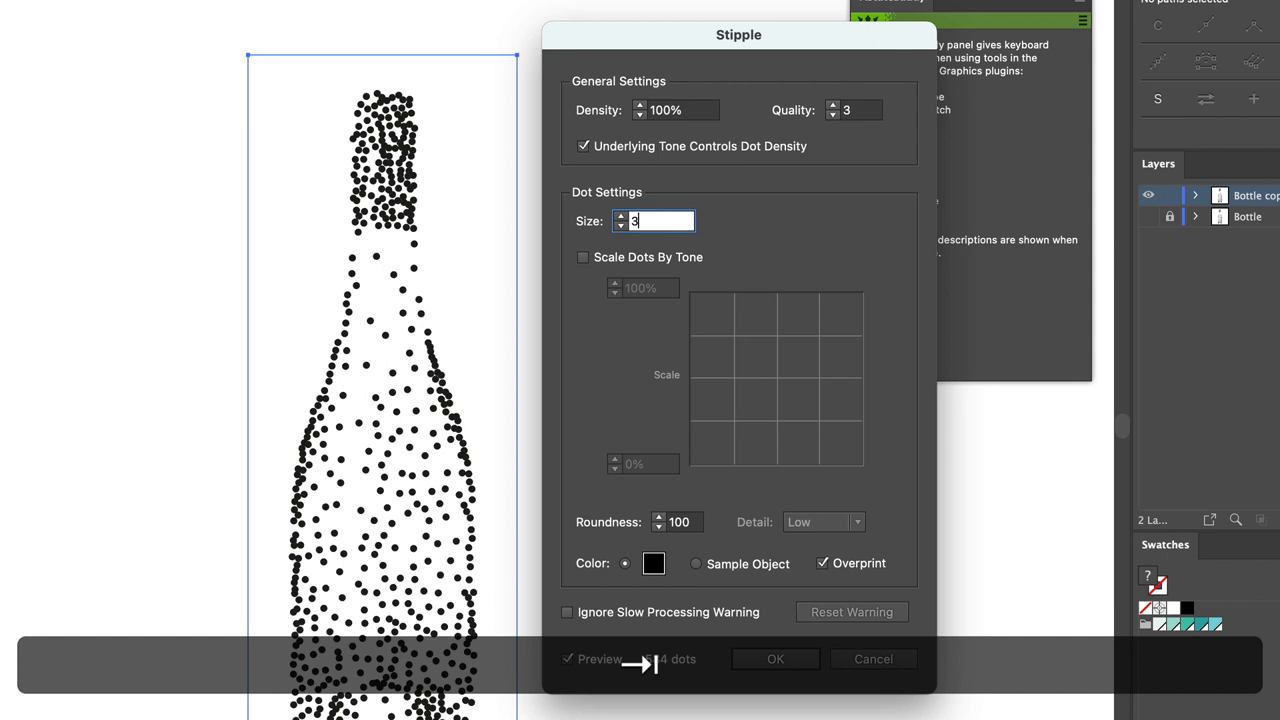
type("9")
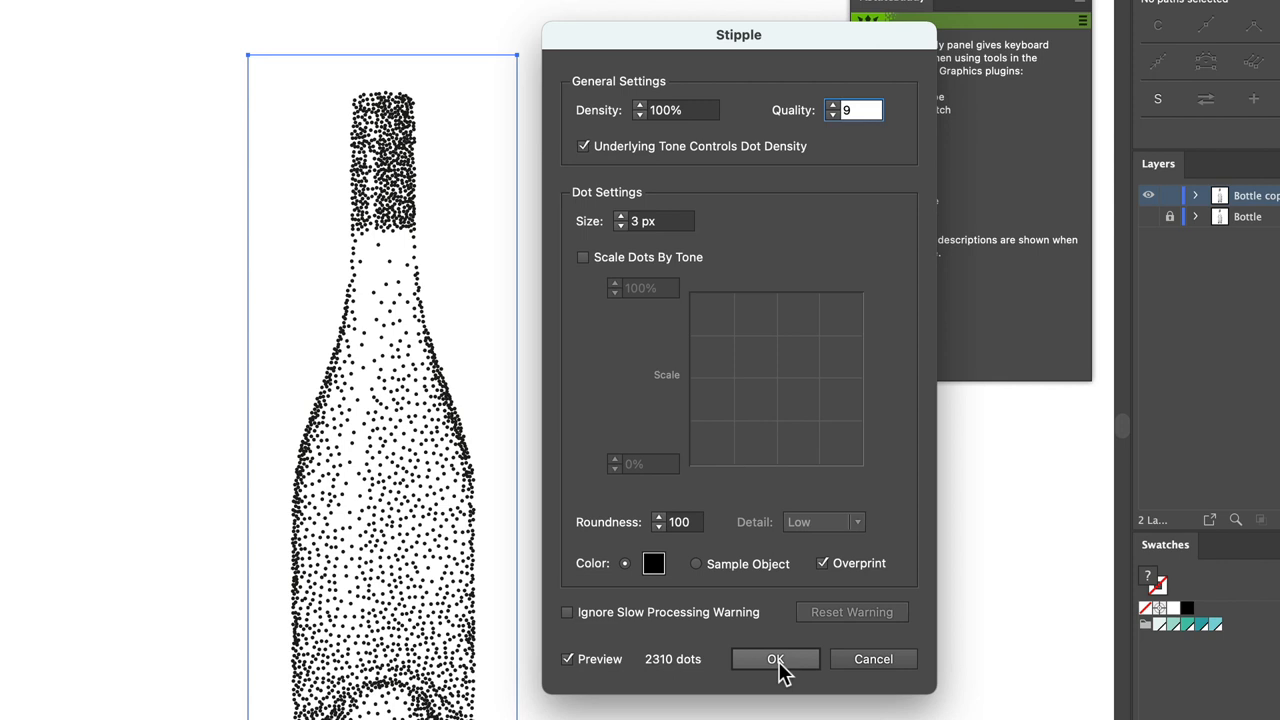
left_click(776, 658)
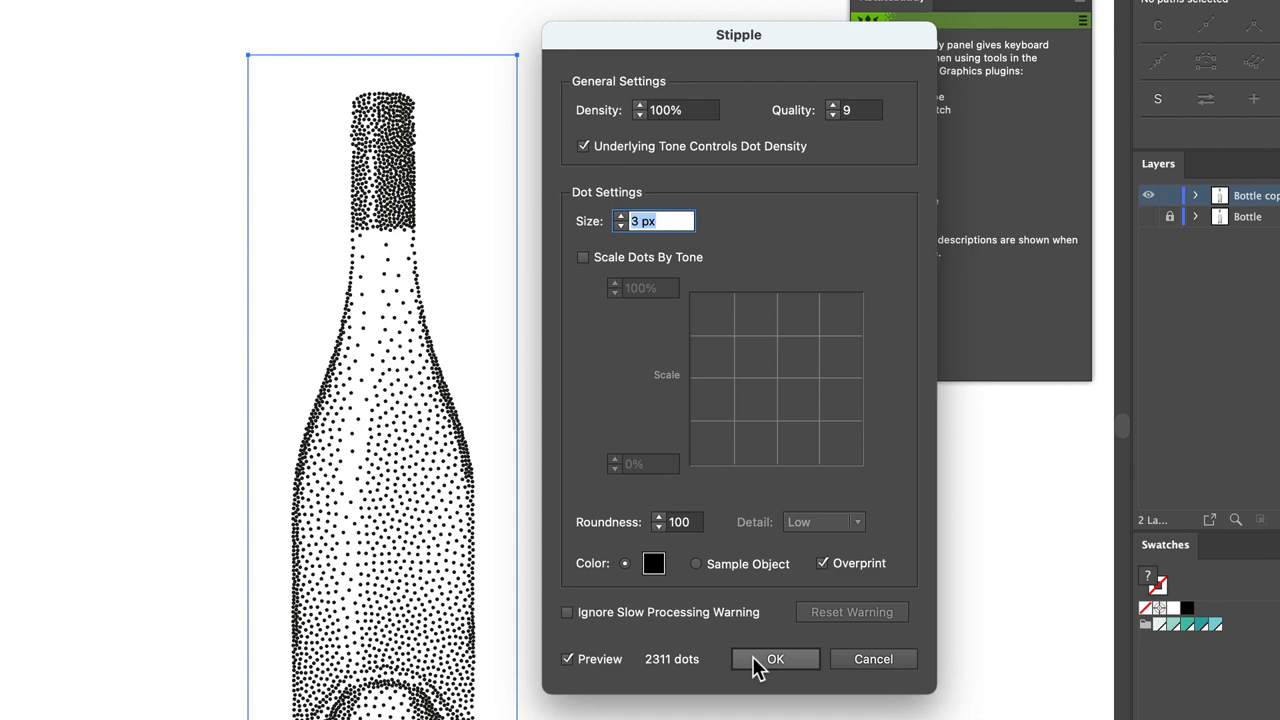
Step: Commit the stipple, ungroup the dots and remove those covering the bottle cap
left_click(776, 658)
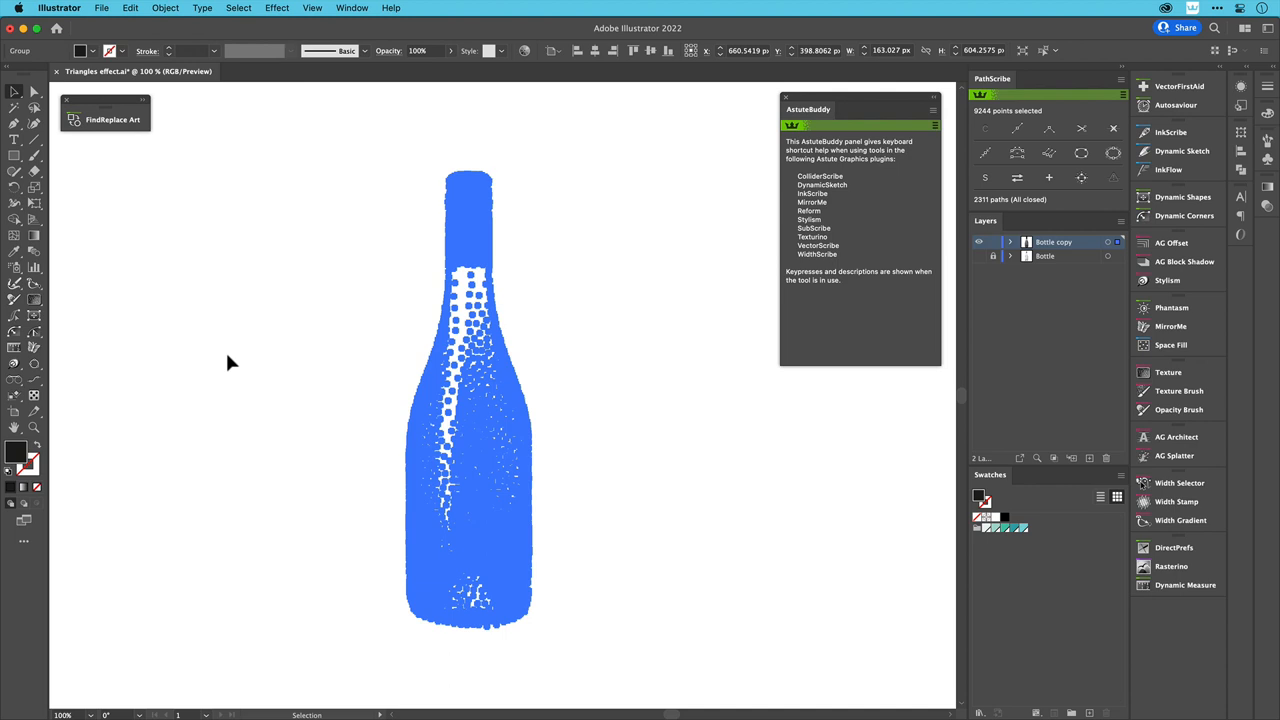
key("shift+cmd+g")
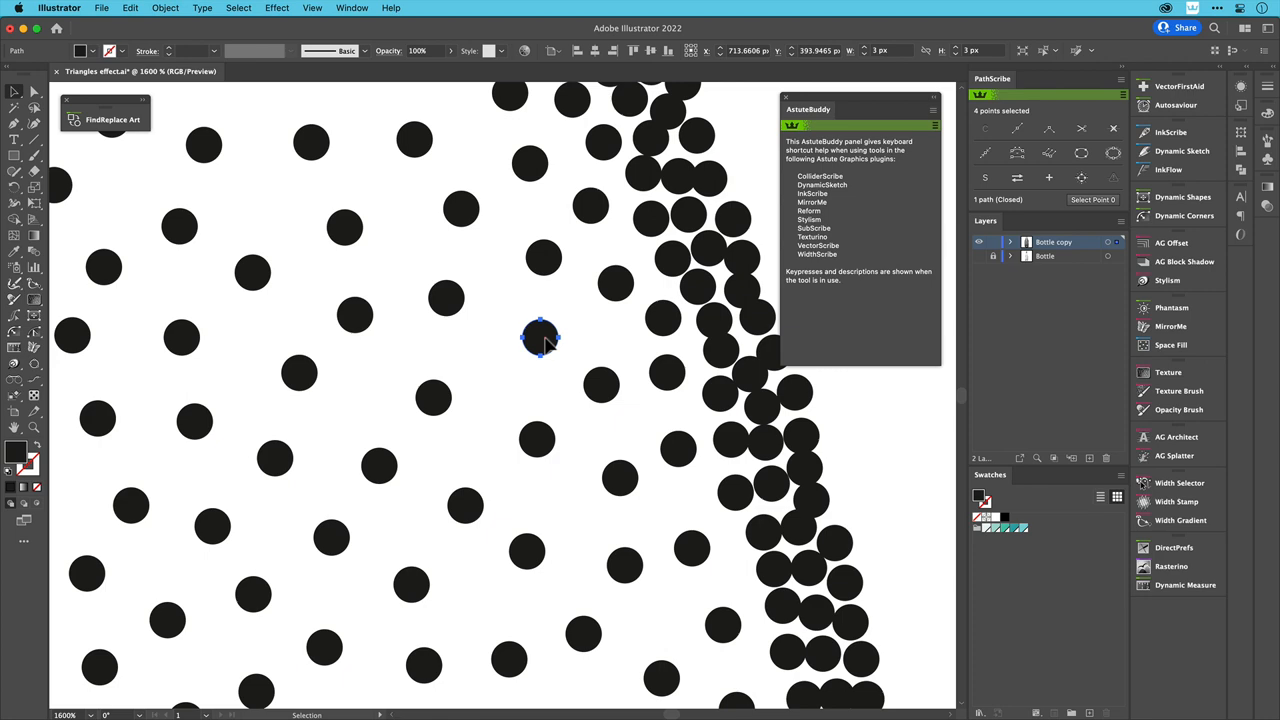
key("cmd+-")
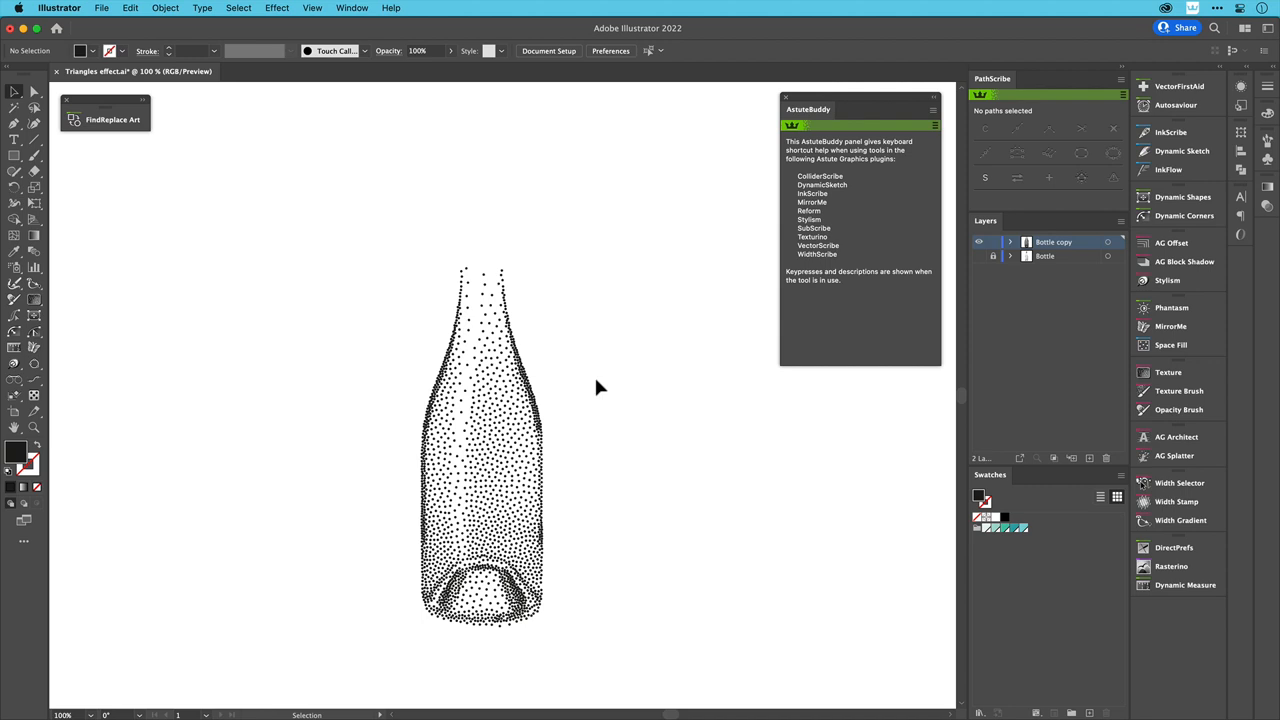
Step: With FindReplace Art, replace all 1786 dots by the sample dot positioned at Bounding Box Center
left_click(112, 112)
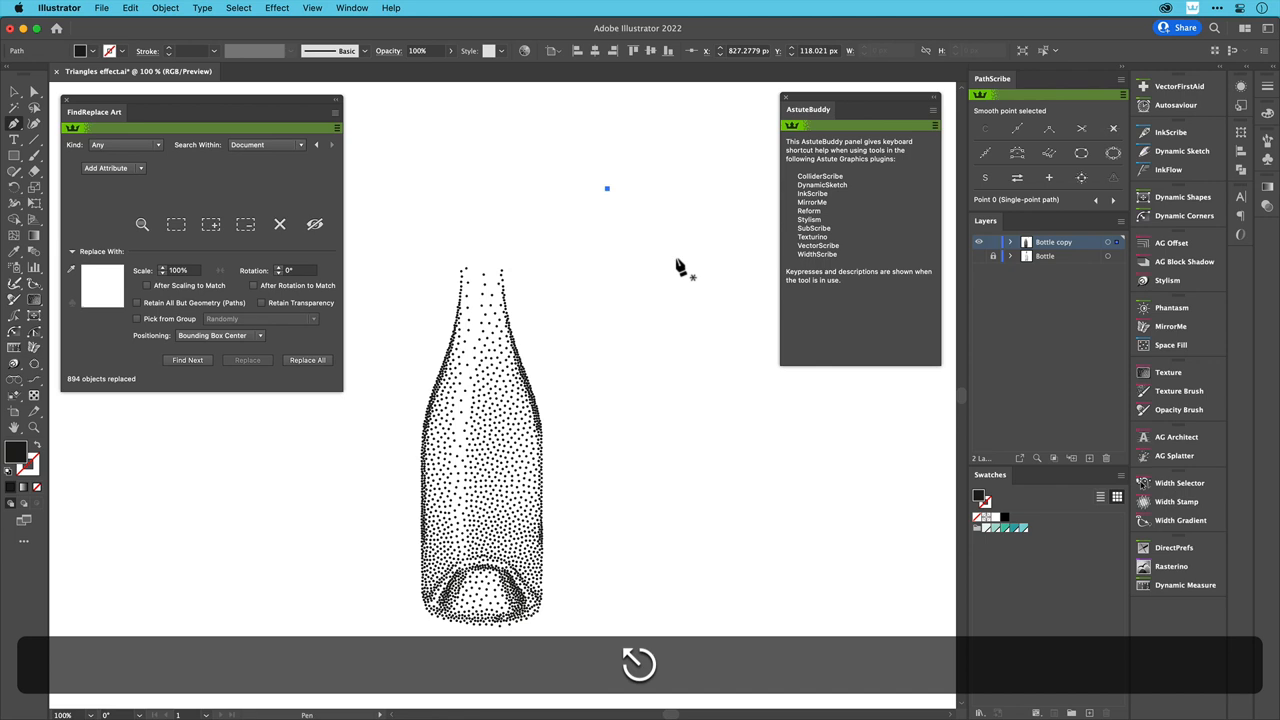
mouse_move(576, 220)
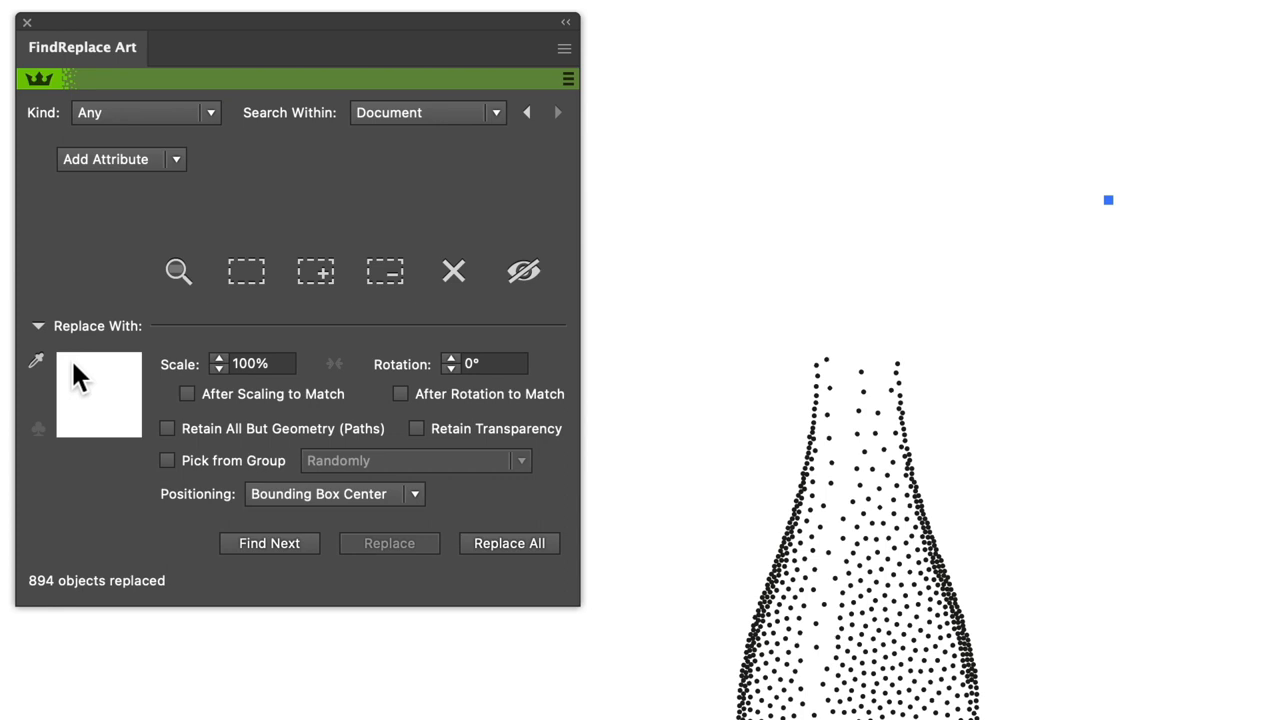
left_click(36, 362)
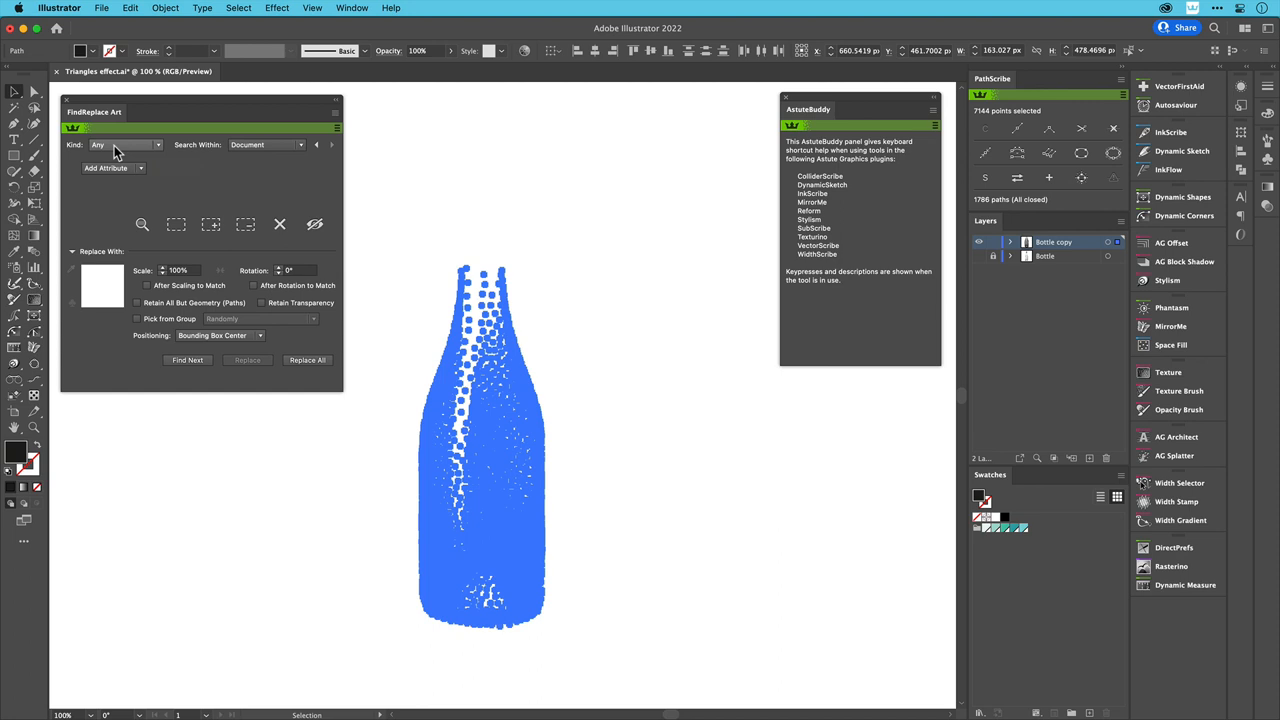
mouse_move(192, 336)
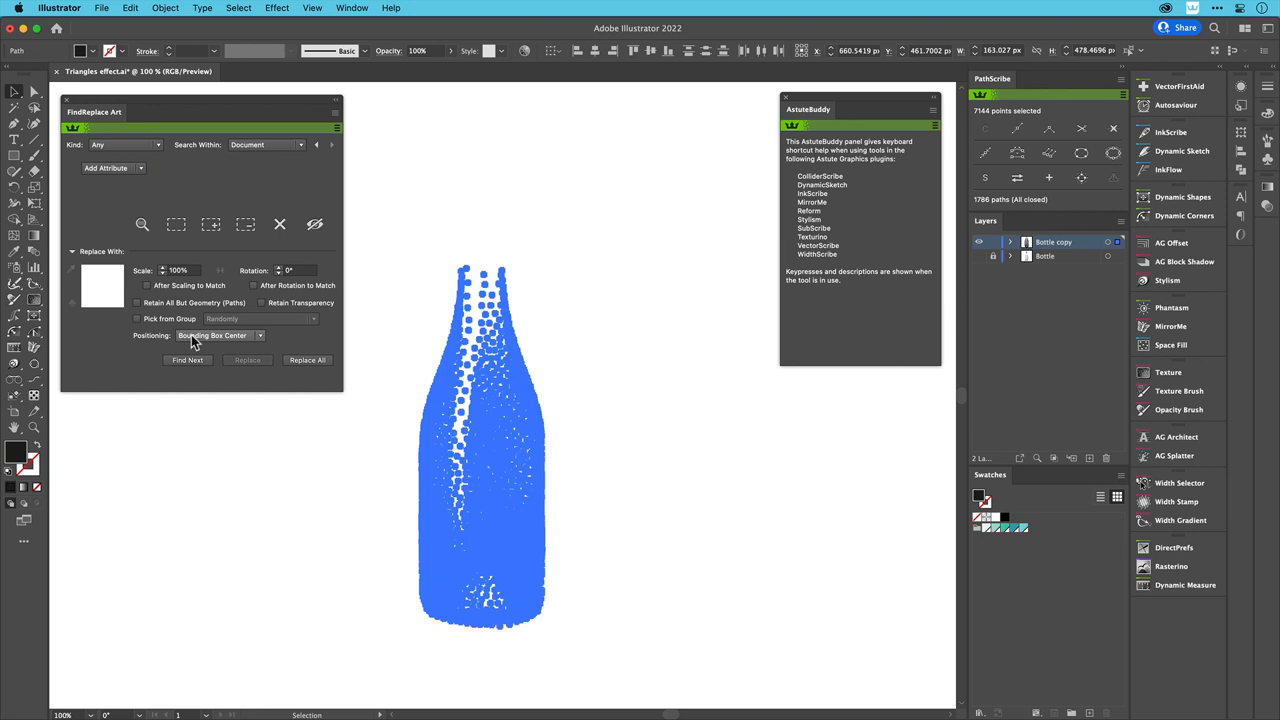
left_click(308, 360)
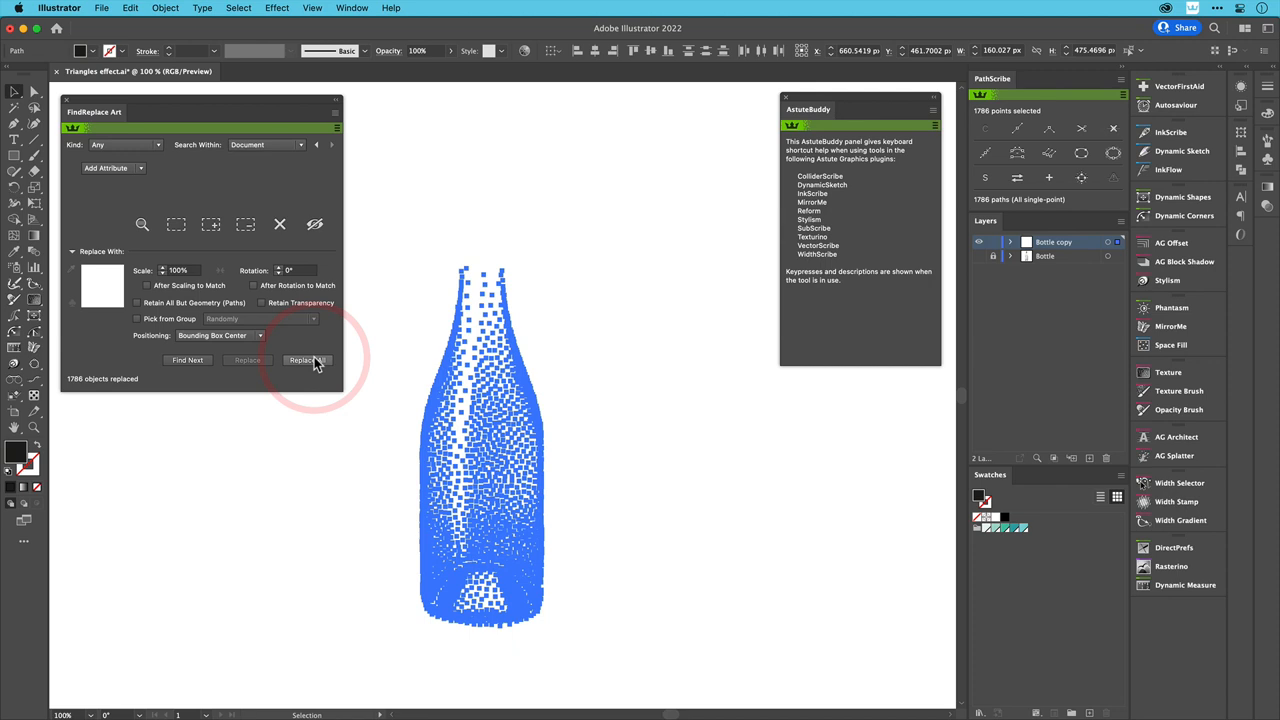
left_click(308, 360)
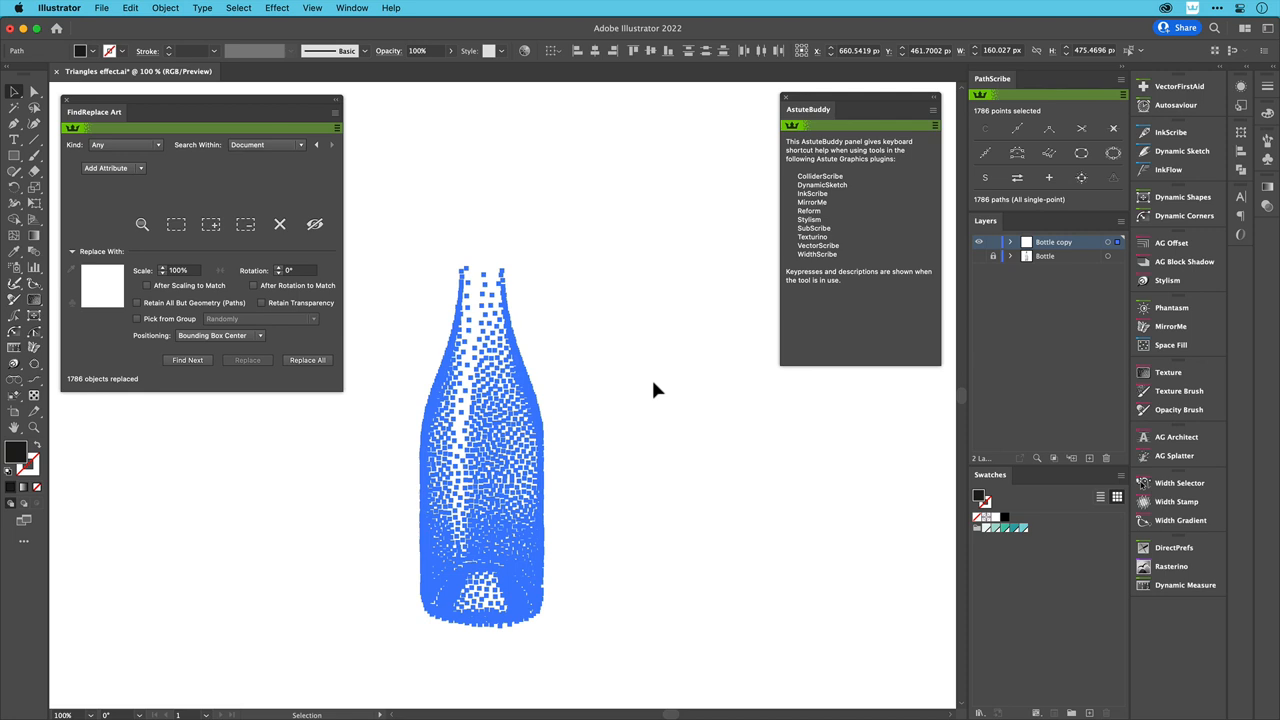
Step: Delaunay-triangulate the dots into a mesh, removing sharp triangles under 9°, and check it in outline view
left_click(312, 8)
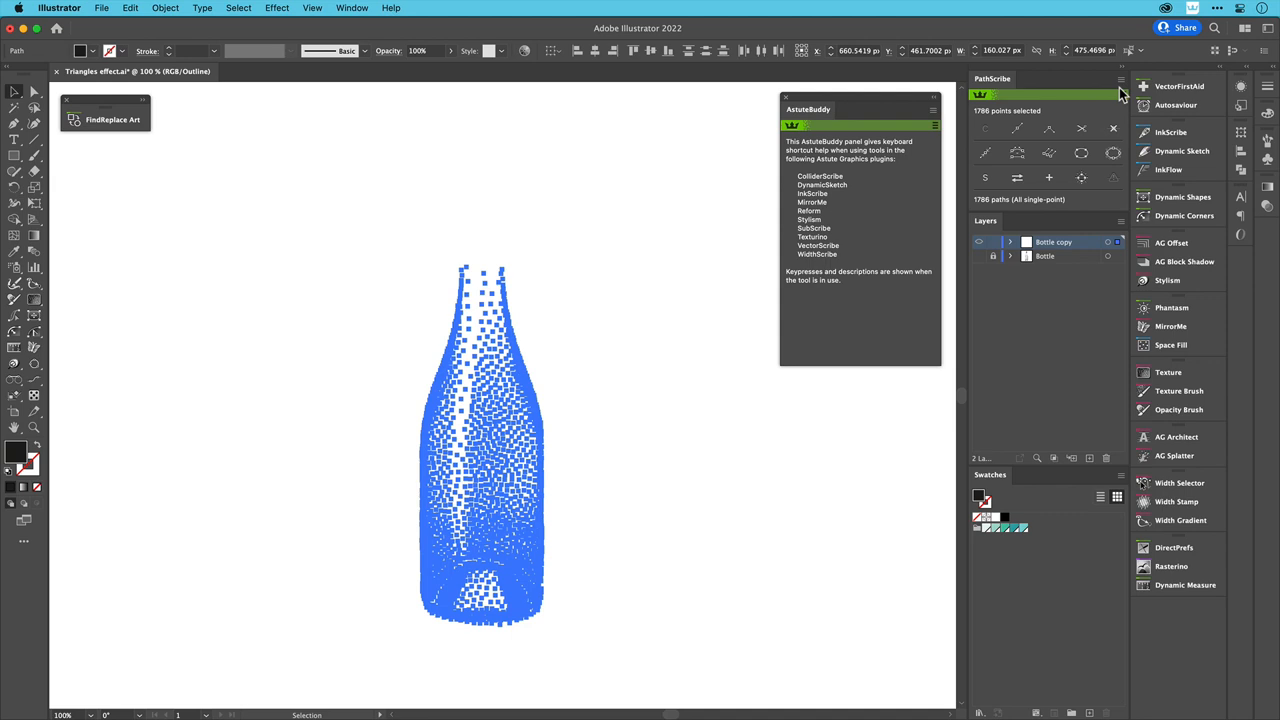
left_click(1120, 80)
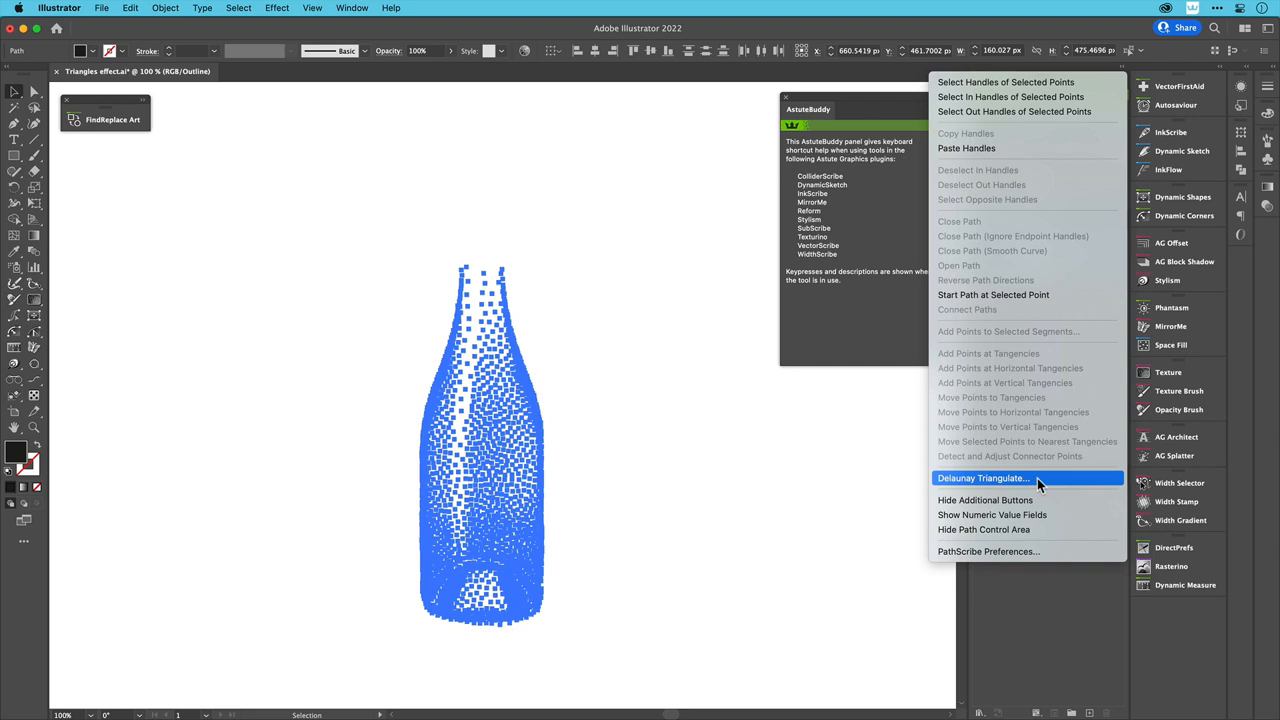
left_click(984, 478)
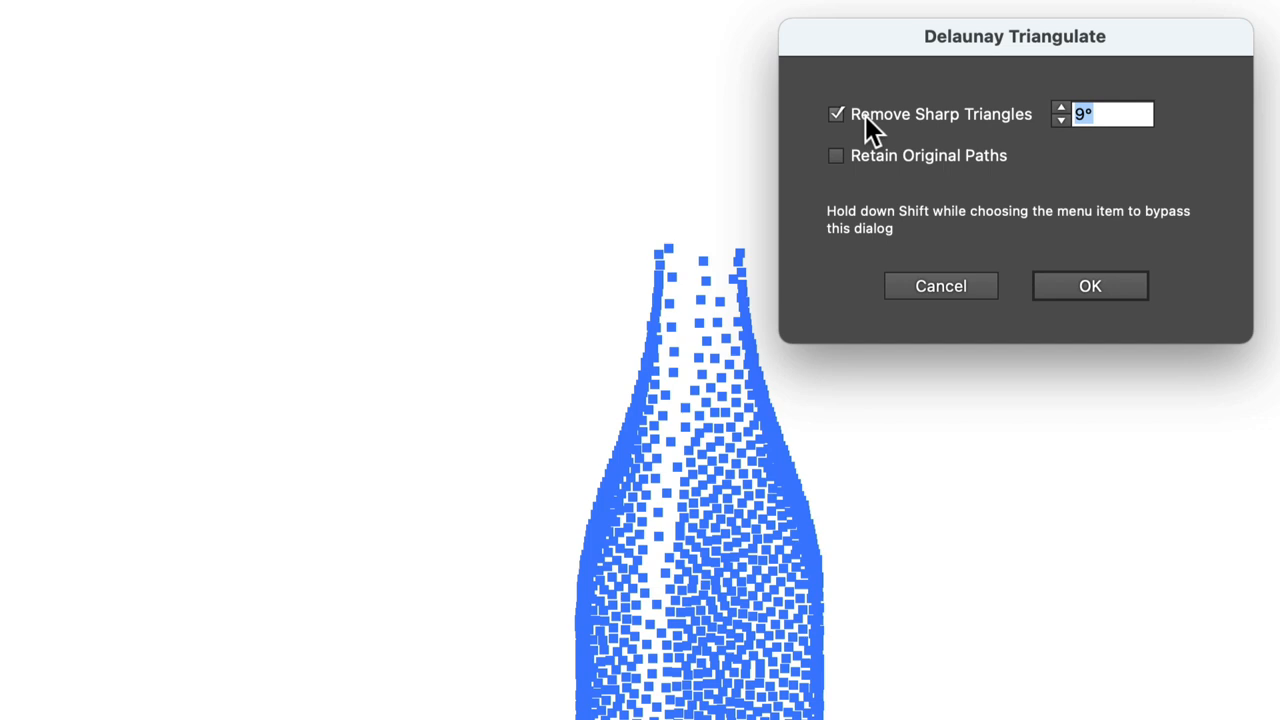
mouse_move(964, 98)
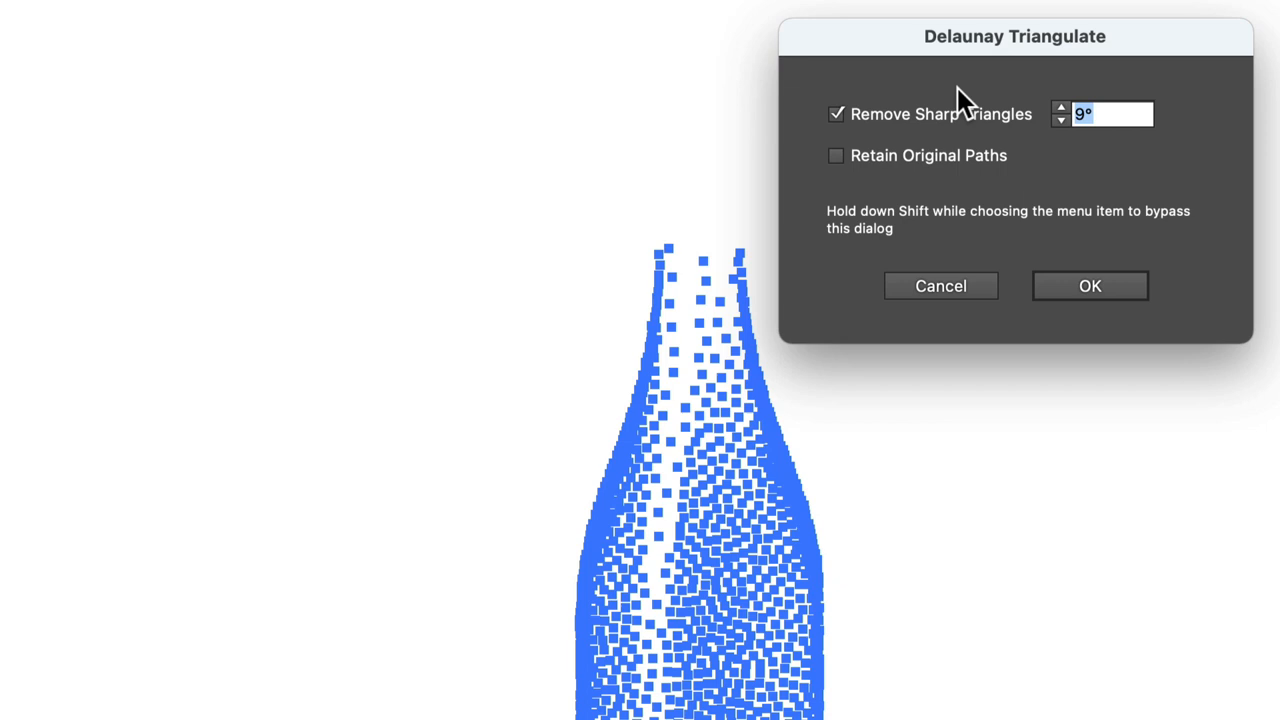
mouse_move(936, 170)
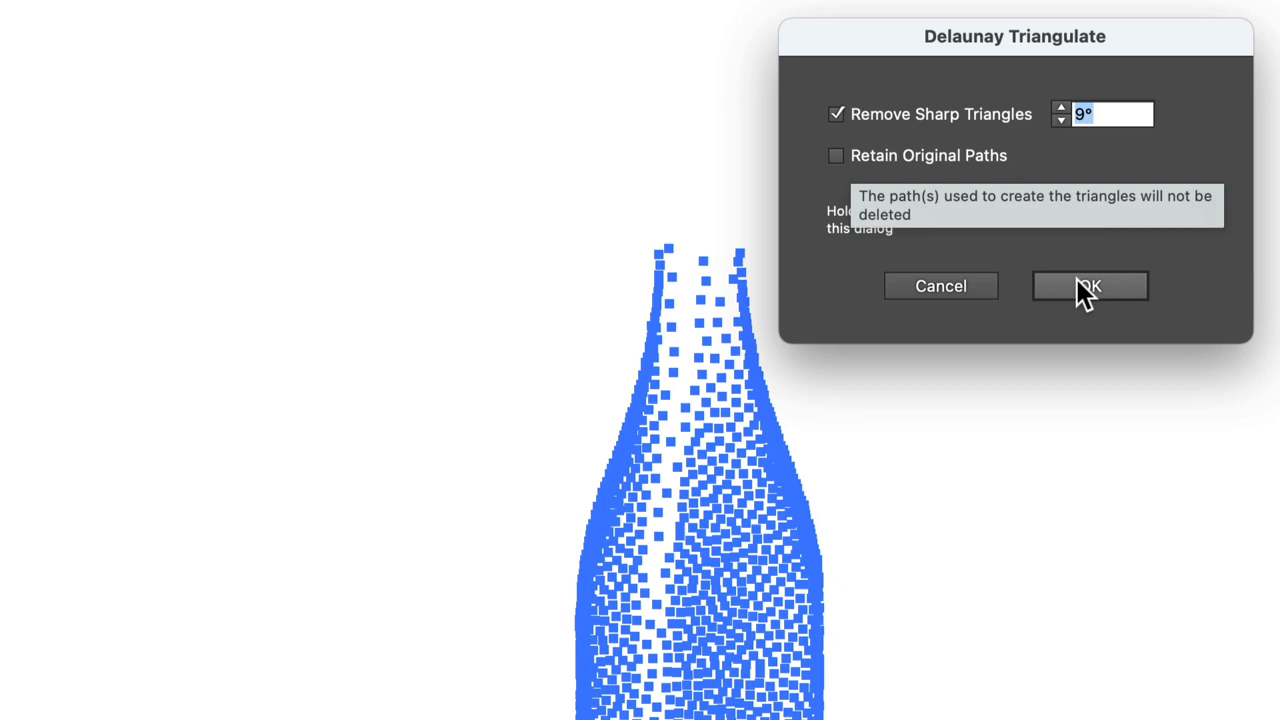
left_click(1088, 286)
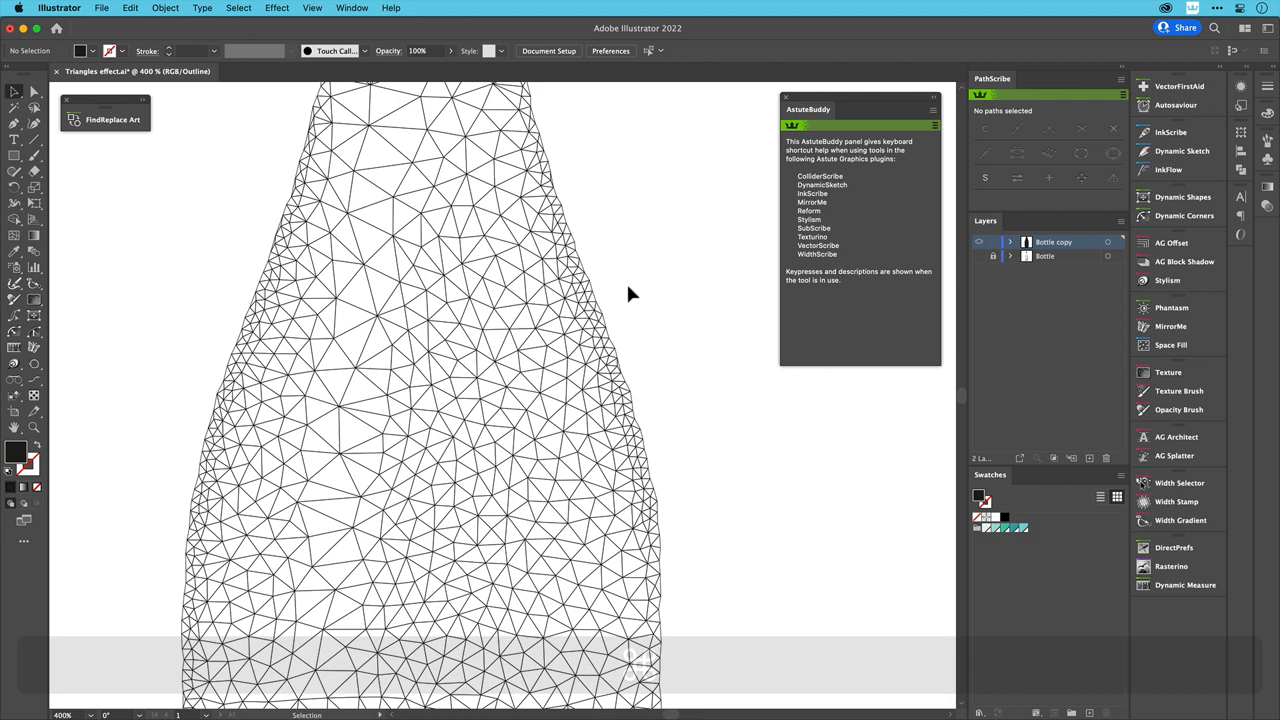
key("cmd+-")
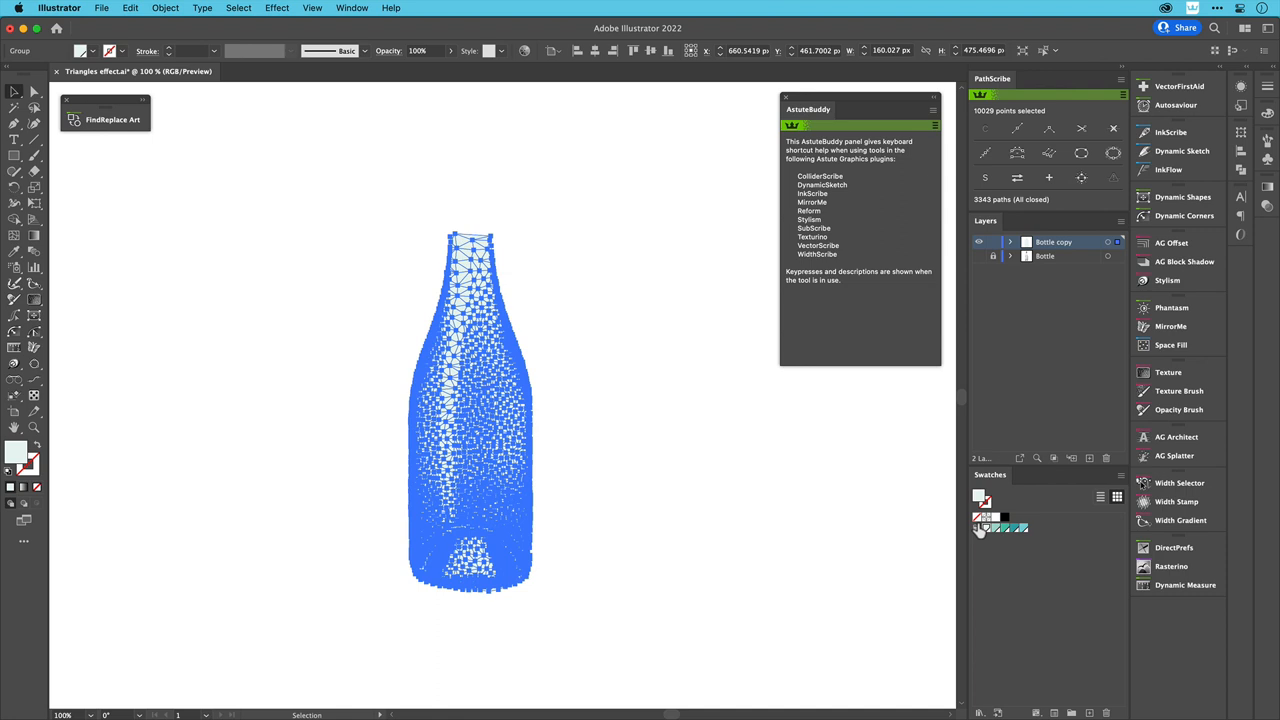
Step: Fill all 3343 triangles pale teal and reselect the whole mesh with the Super Marquee Tool
left_click(312, 8)
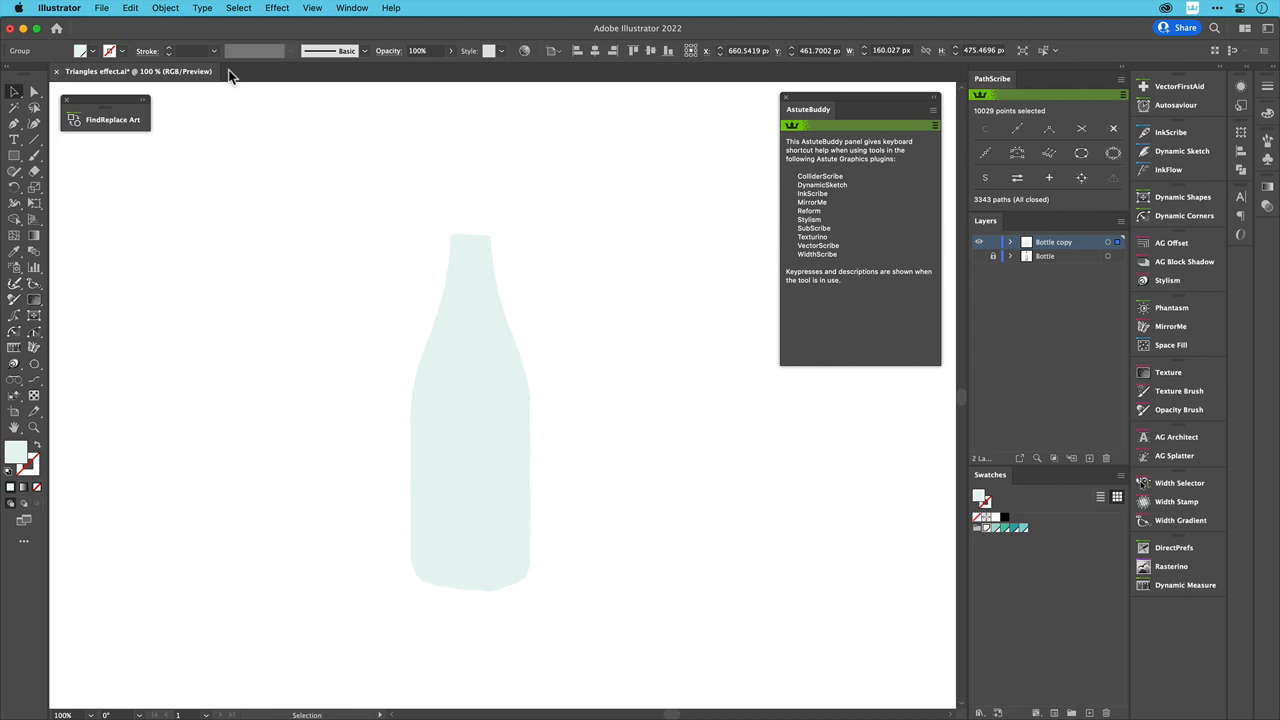
left_click(16, 92)
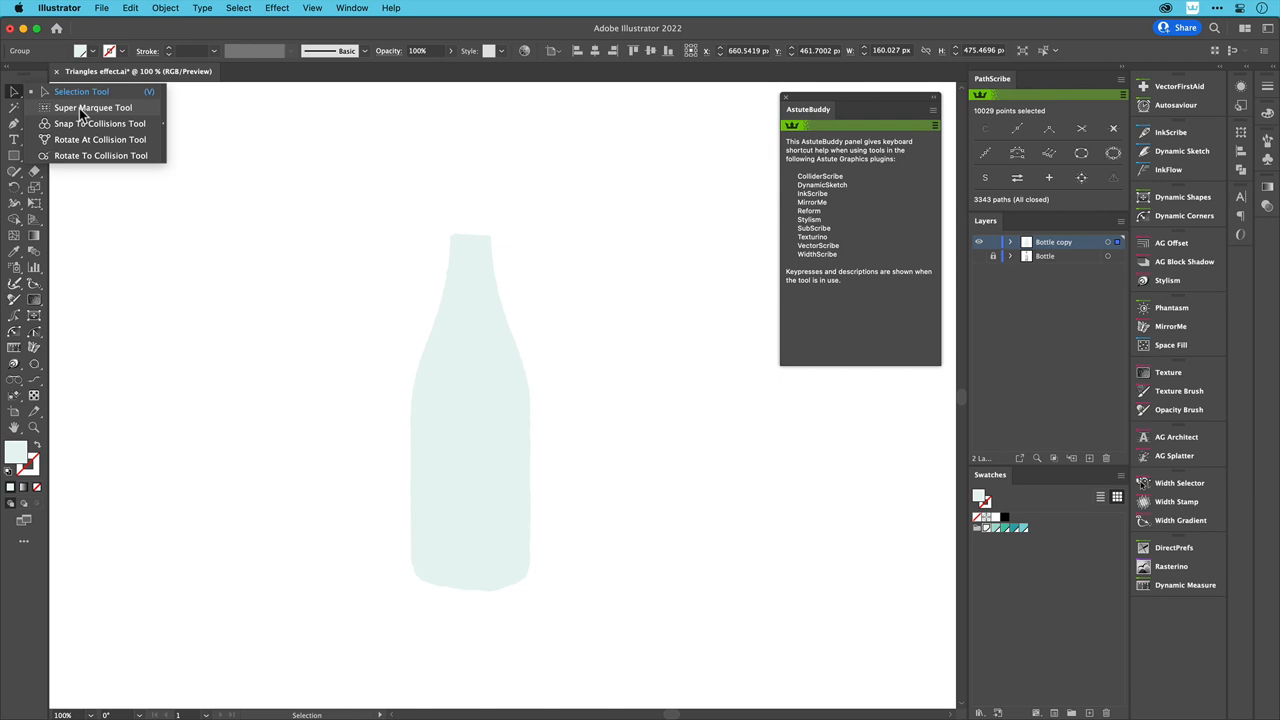
left_click(92, 108)
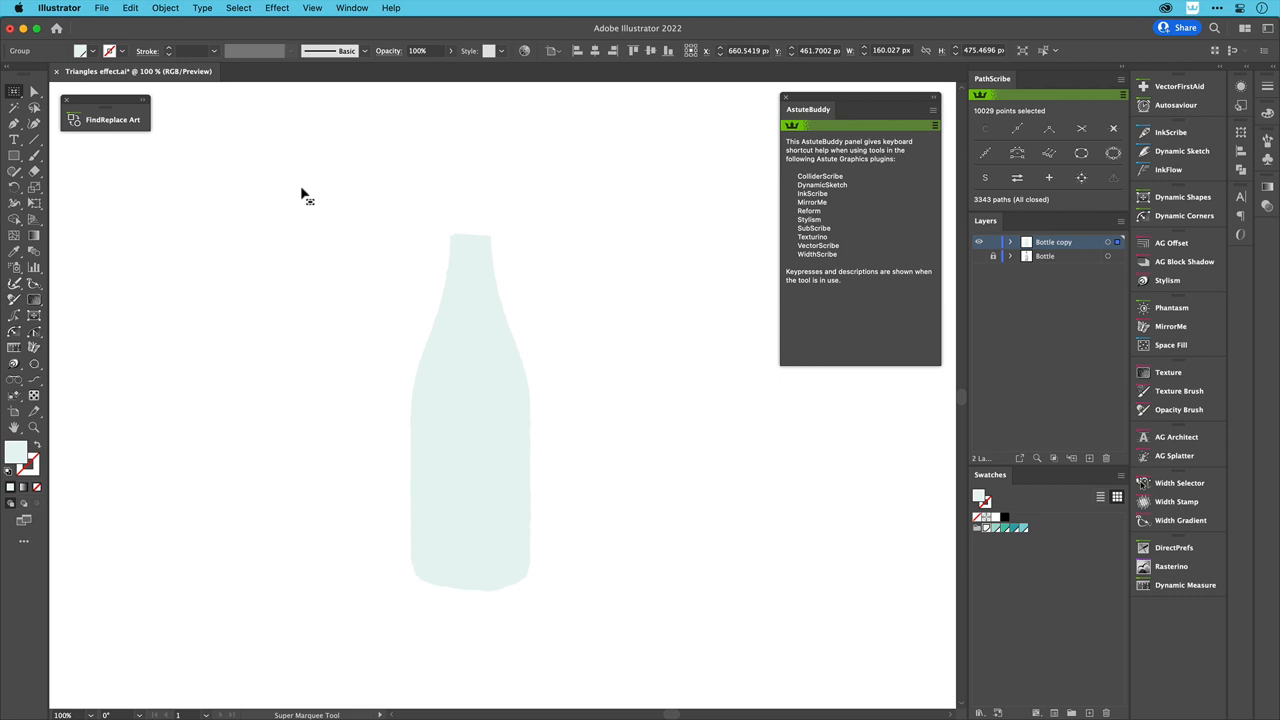
left_click_drag(310, 182, 384, 284)
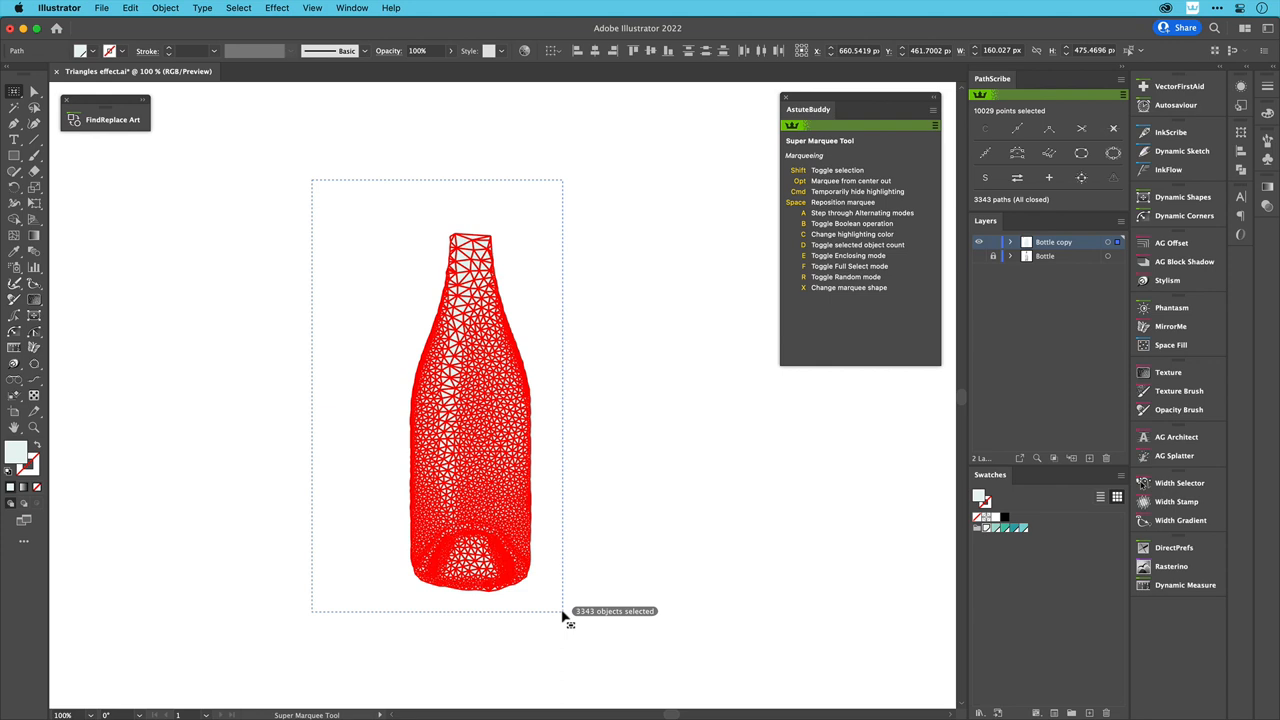
Step: Keep a random subset of triangles selected and give it a different teal shade
key("r")
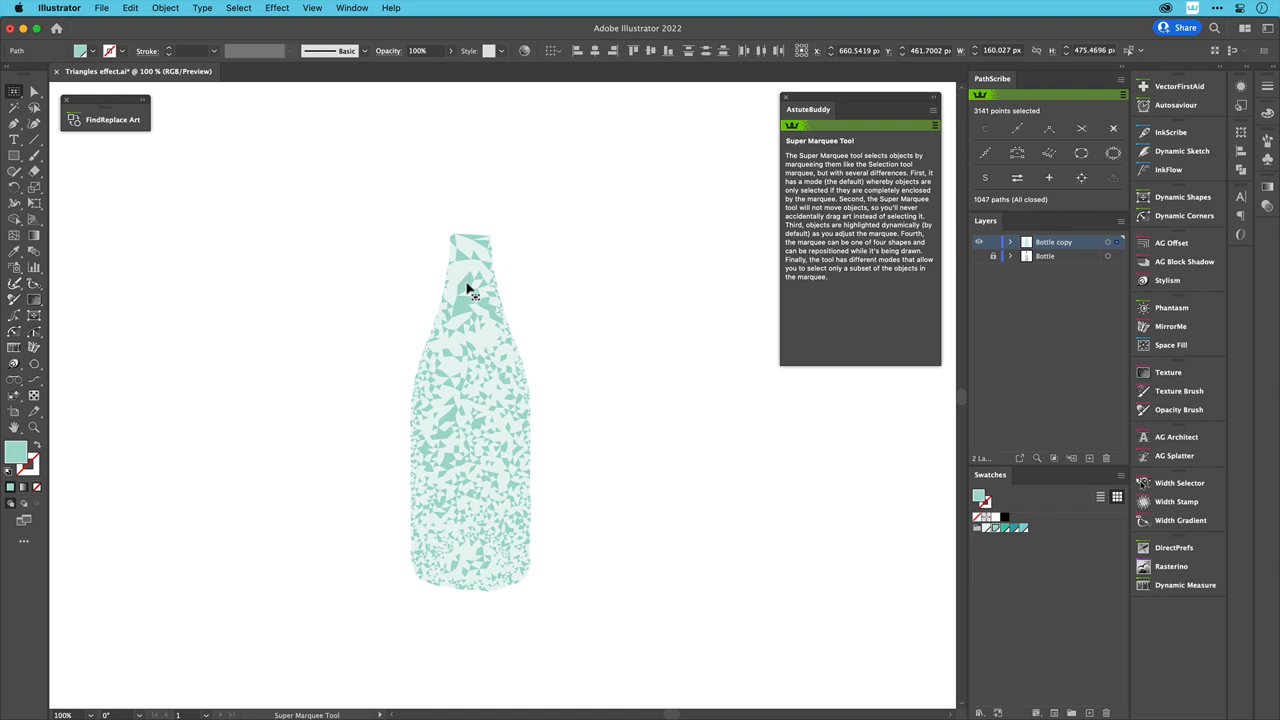
left_click(1004, 528)
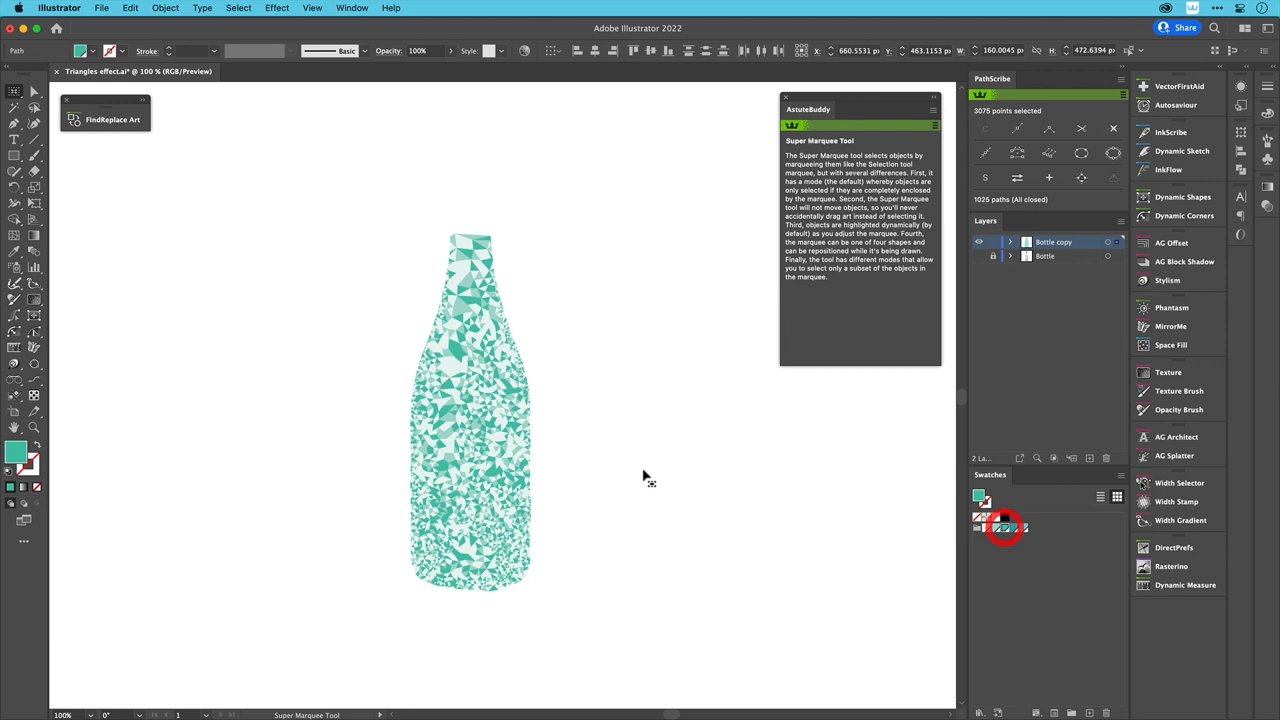
left_click_drag(304, 170, 578, 544)
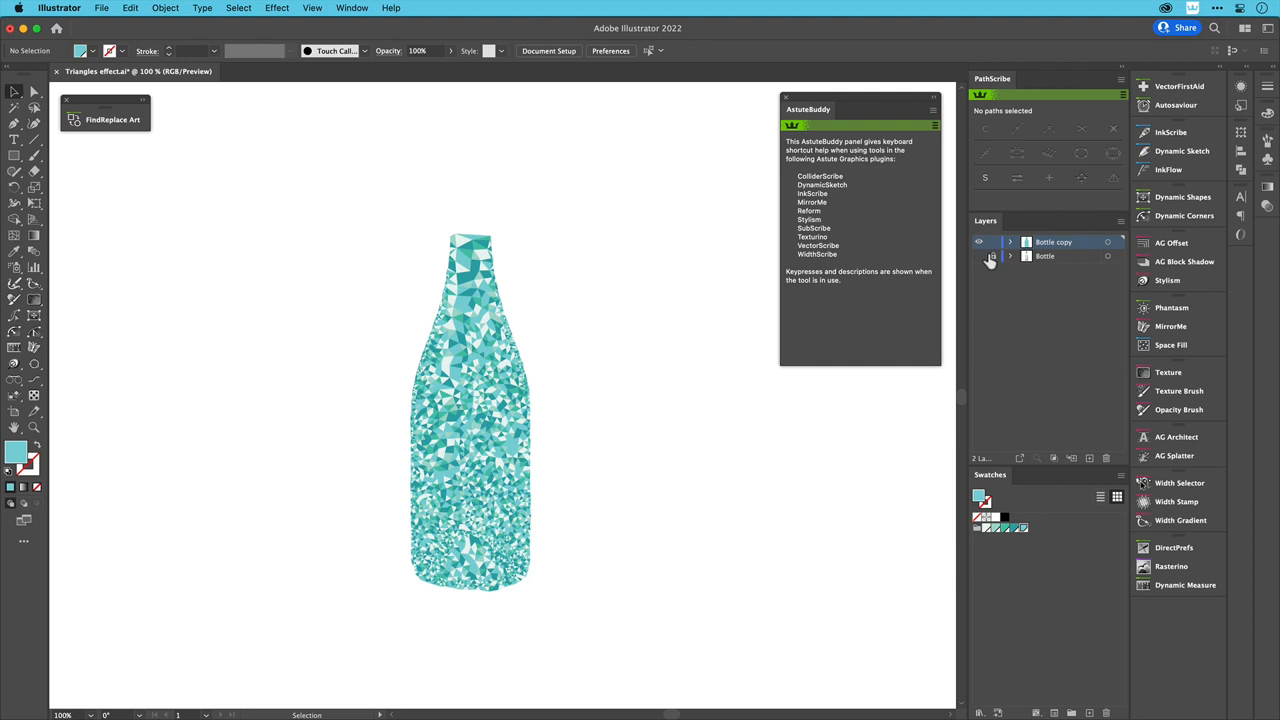
Step: Unhide the Bottle layer and blend the mesh over it with Soft Light, then Exclusion
left_click(980, 256)
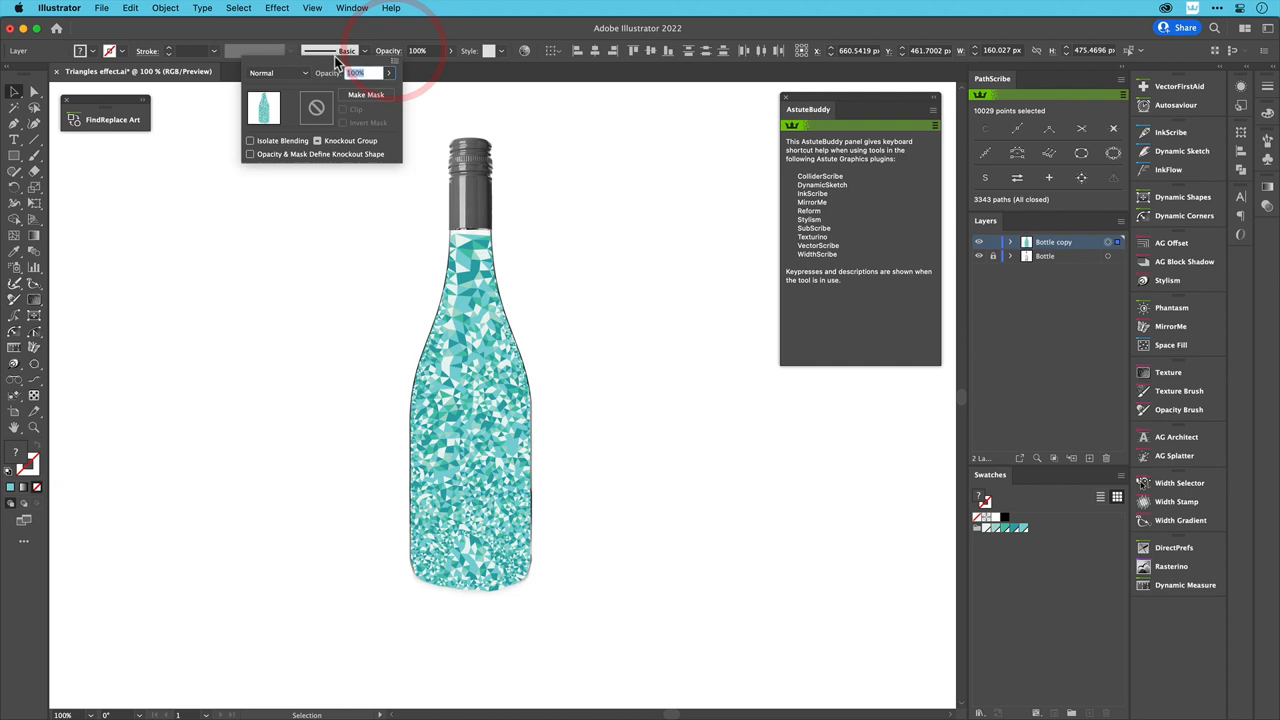
left_click(304, 72)
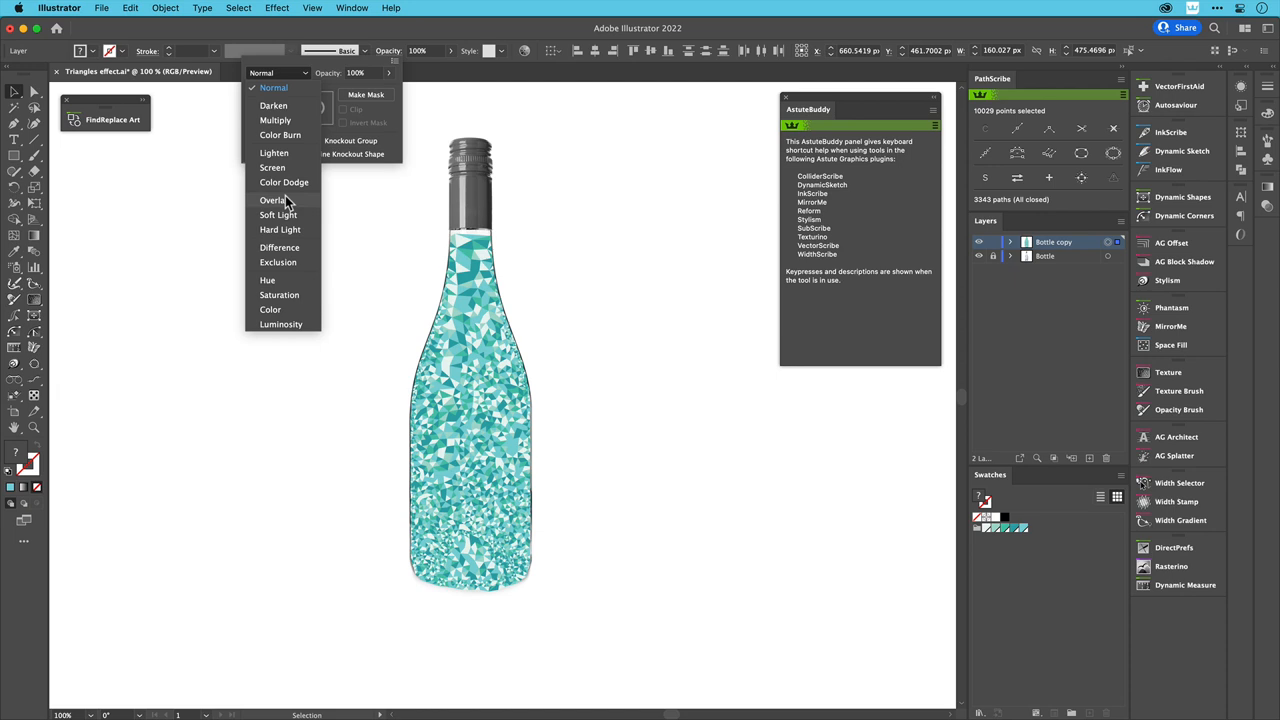
left_click(278, 214)
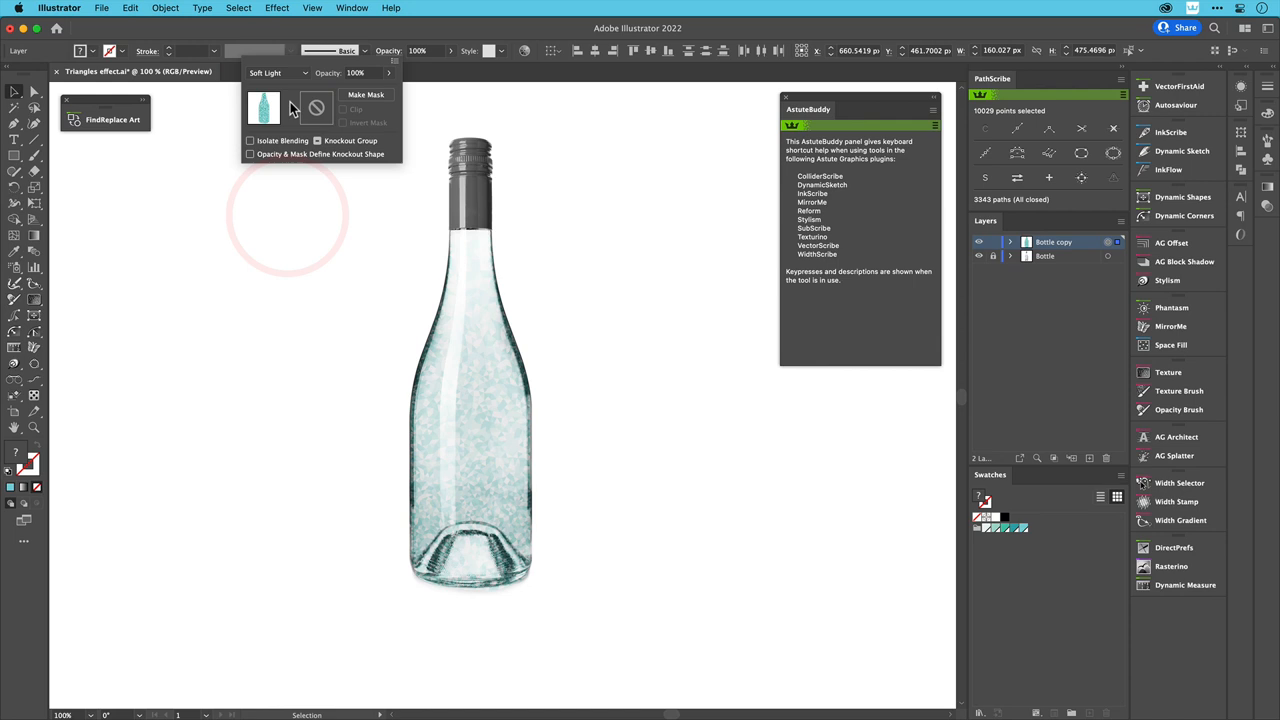
left_click(280, 72)
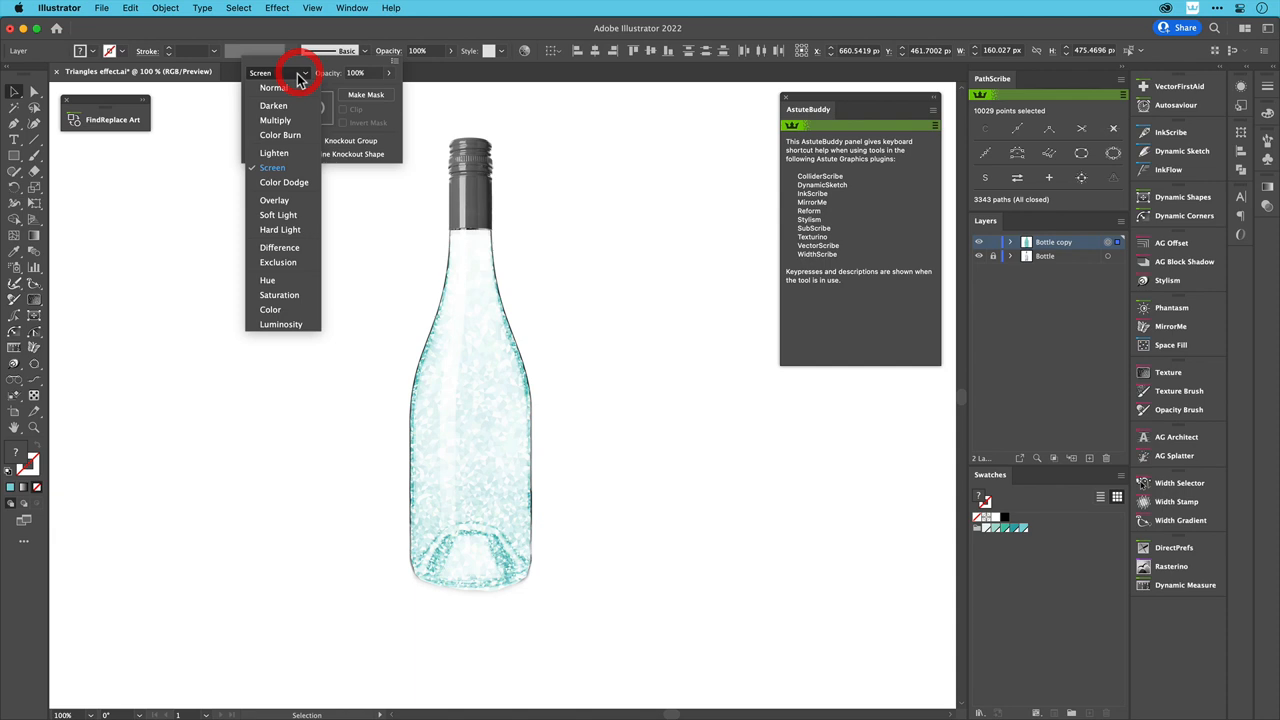
left_click(278, 262)
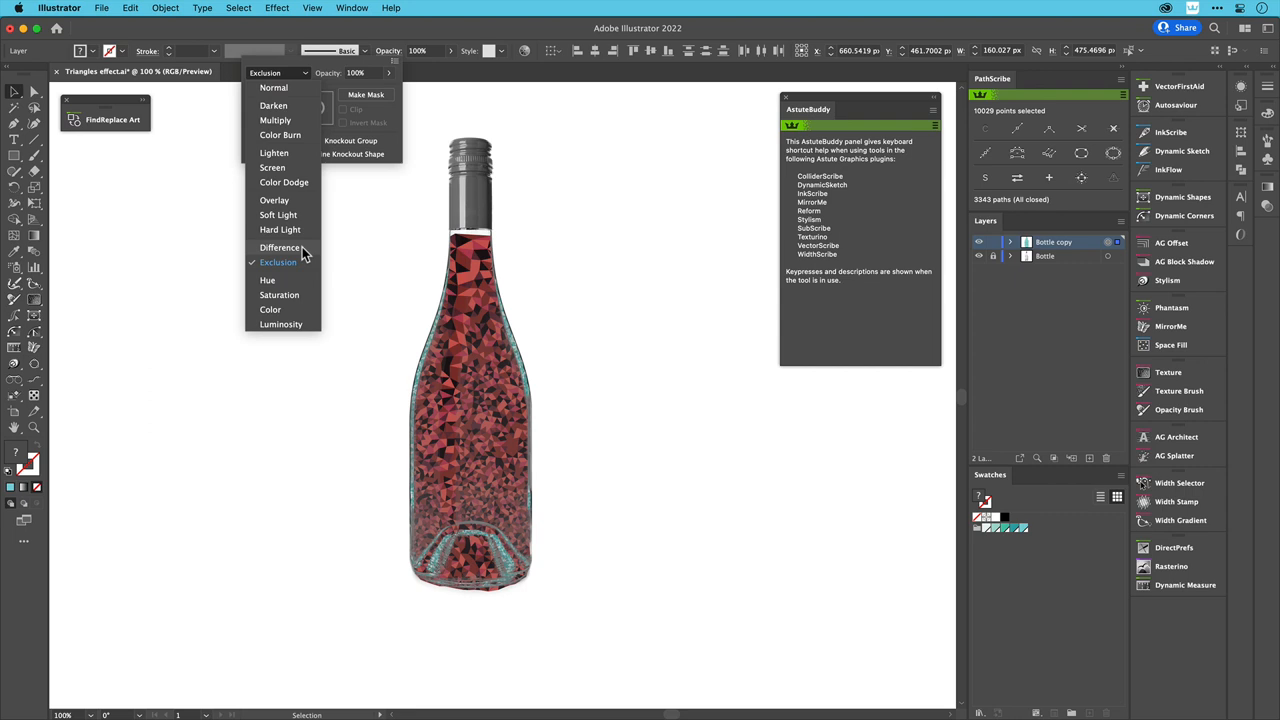